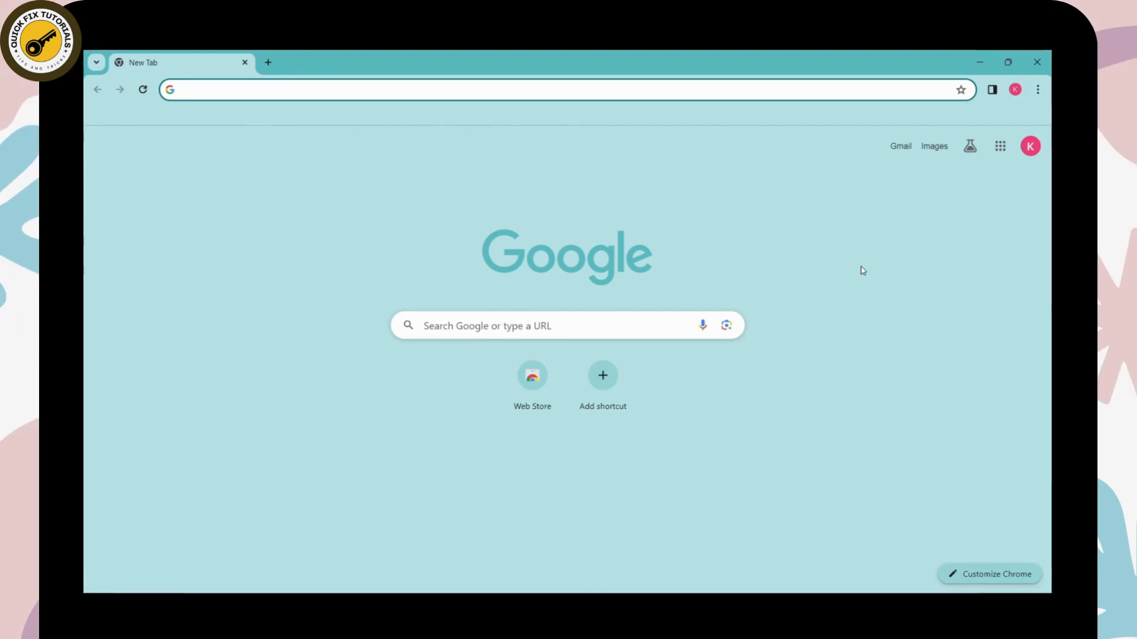
mouse_move(635, 323)
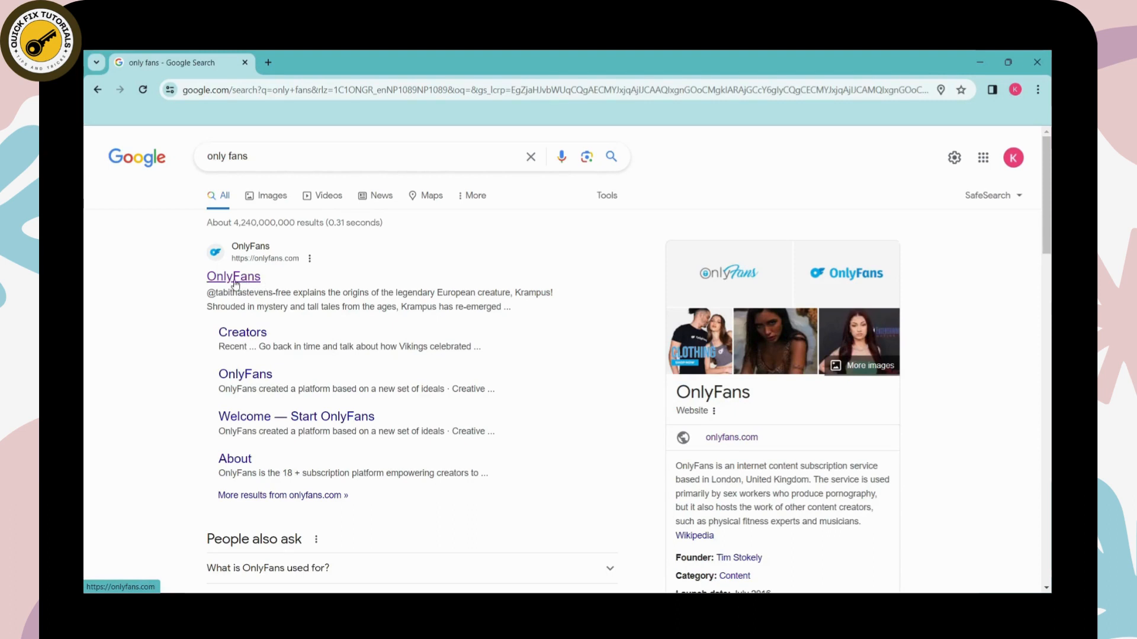
Reach onlyfans.com from the Google results and scroll the signed-in home feed past the privacy notice
left_click(233, 276)
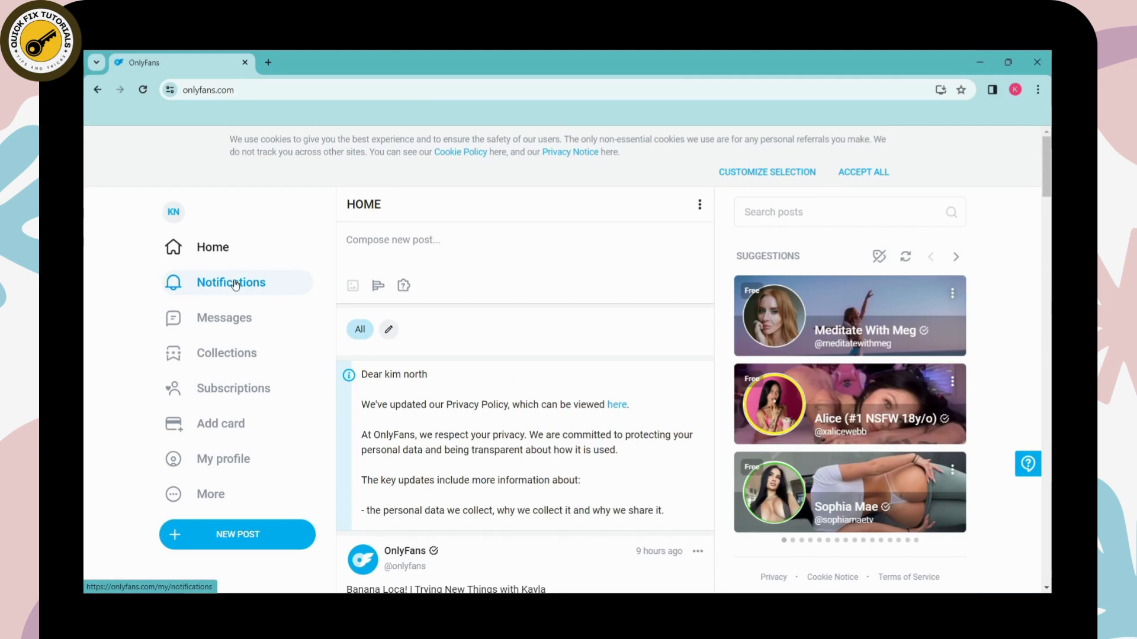
mouse_move(529, 441)
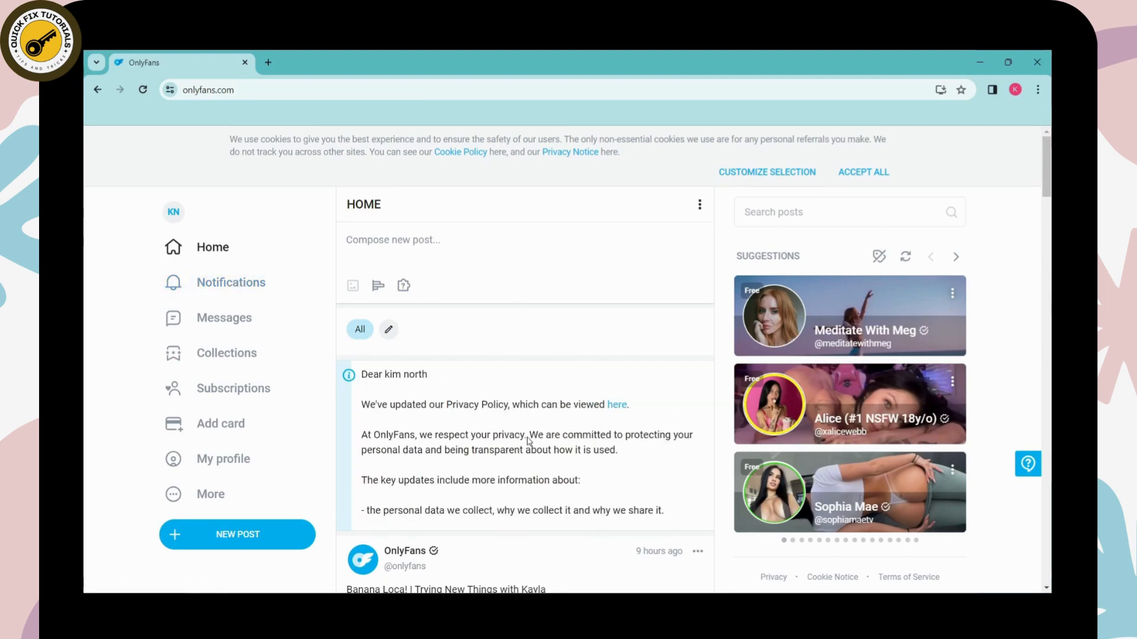
left_click(956, 256)
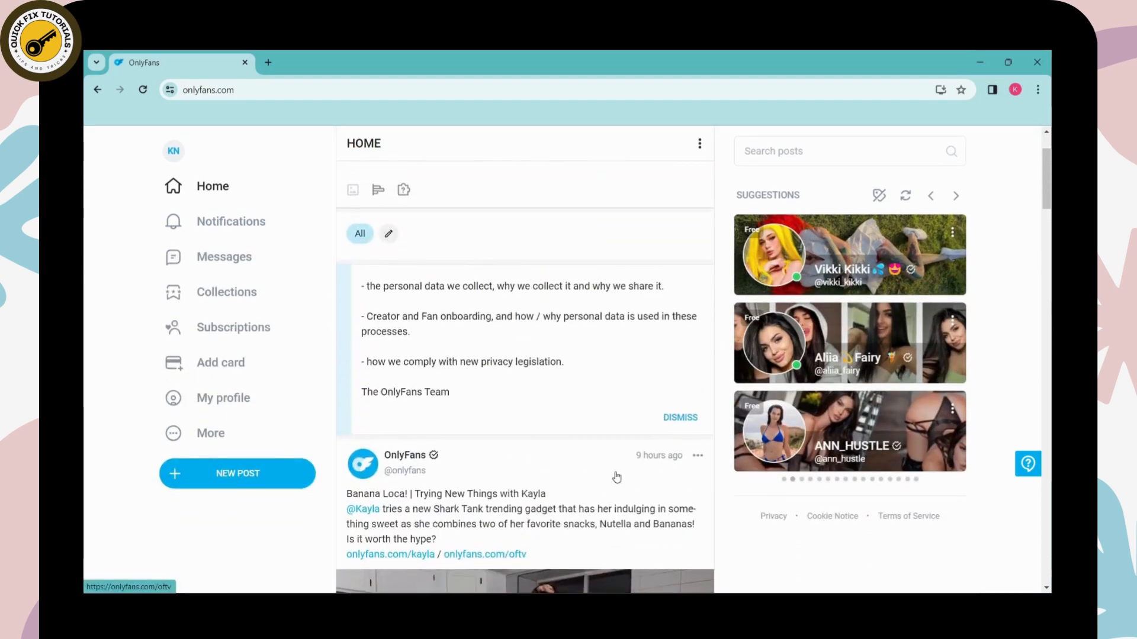
scroll("up", 3)
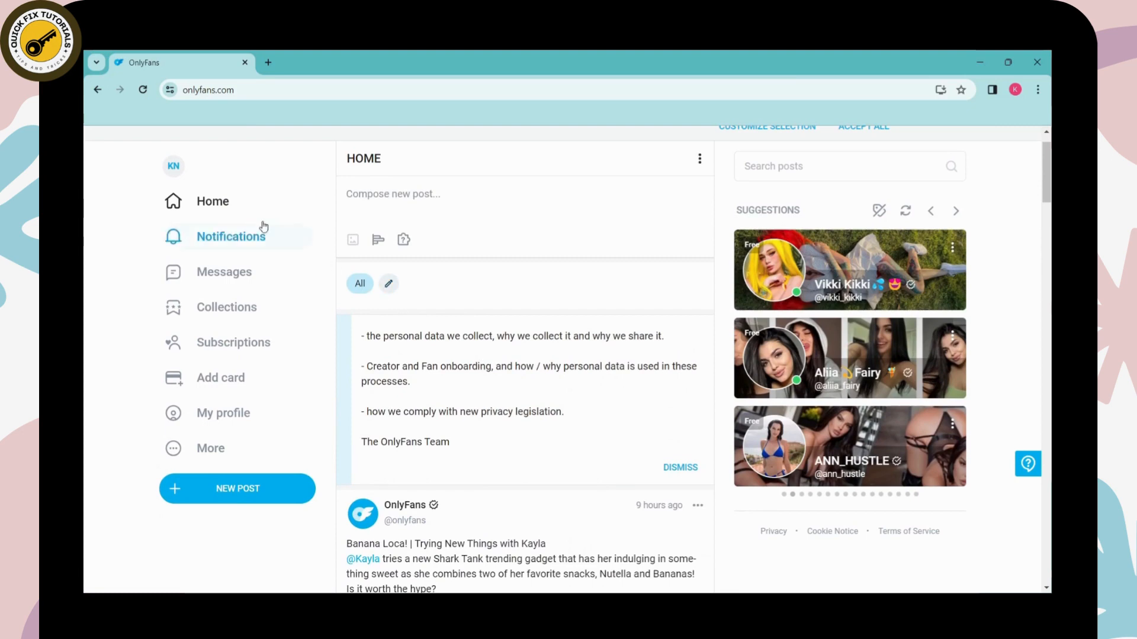
mouse_move(178, 174)
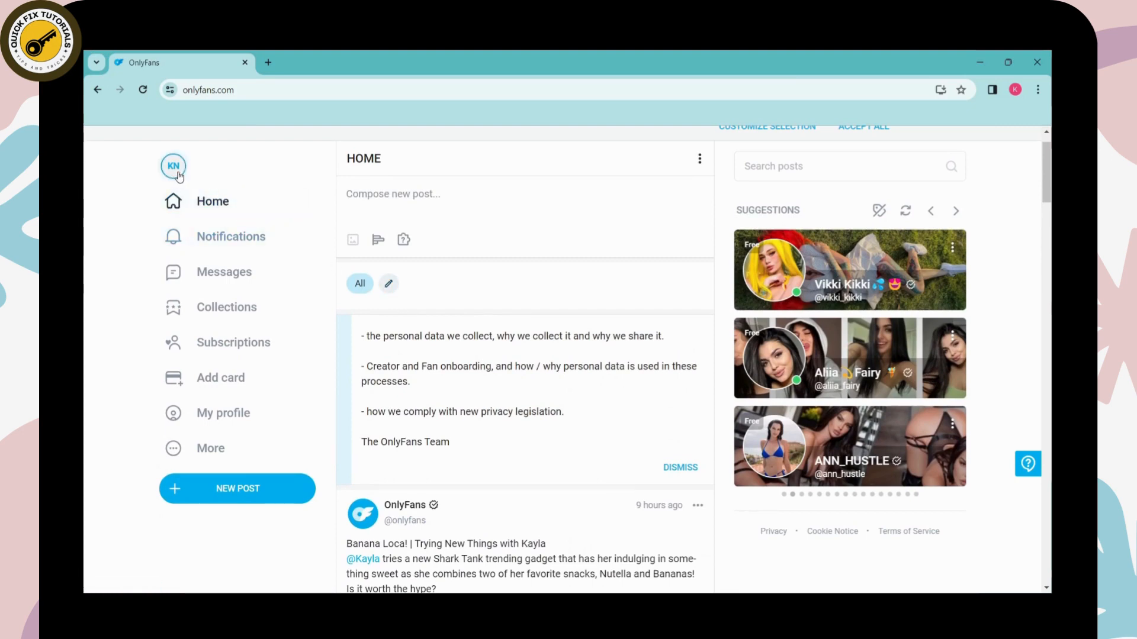
Log out via the sidebar profile menu, landing on the OnlyFans login page
left_click(173, 165)
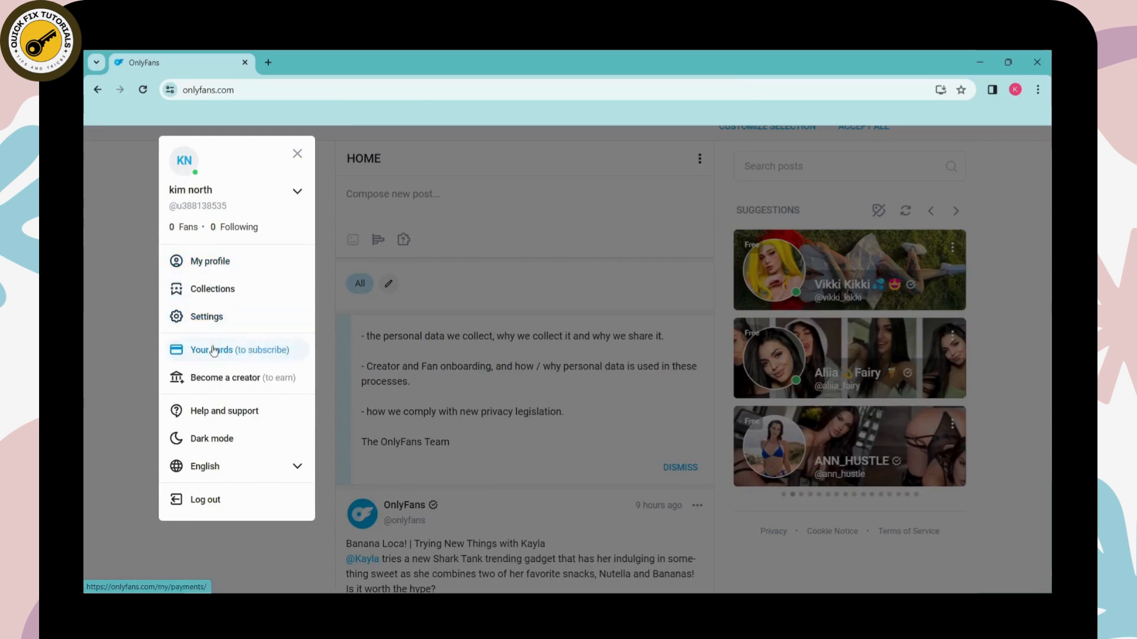
mouse_move(205, 500)
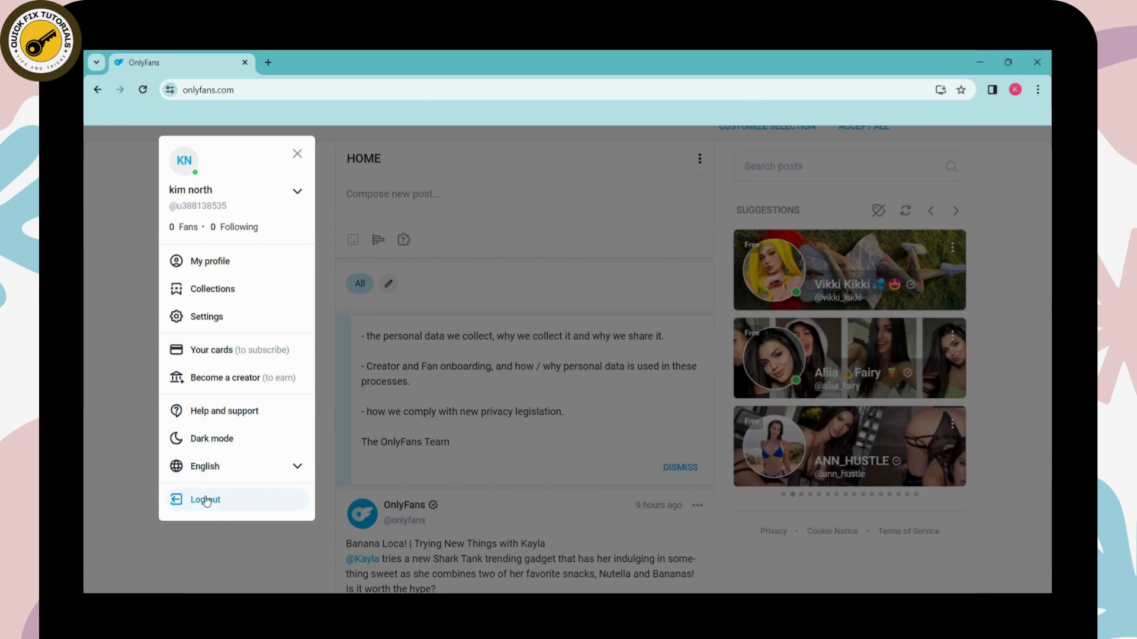
left_click(204, 500)
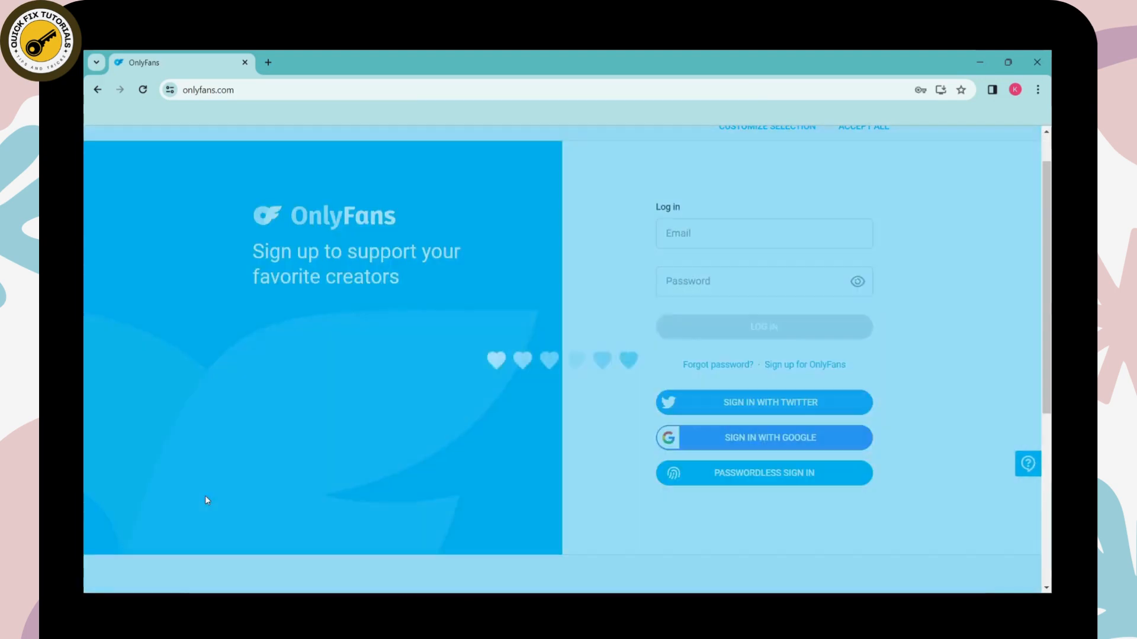